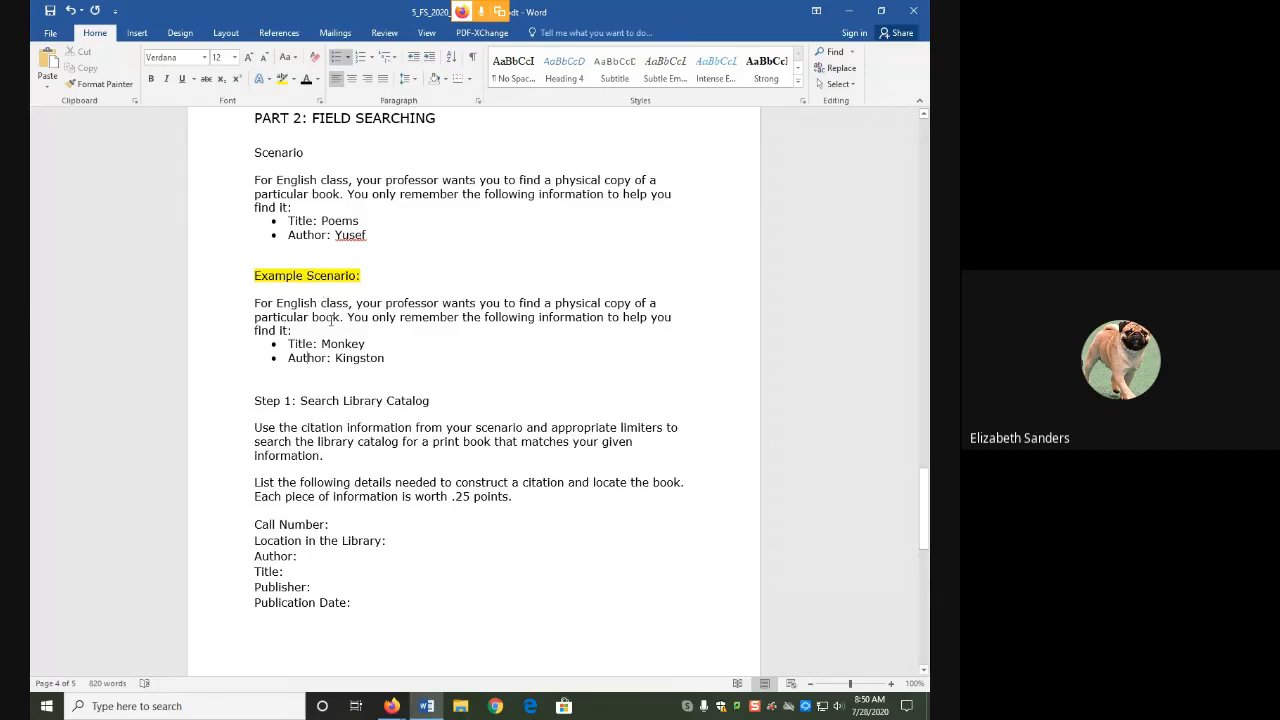
# Step: Highlight the example title Monkey and author Kingston, then switch to the library website
pyautogui.doubleClick(342, 343)
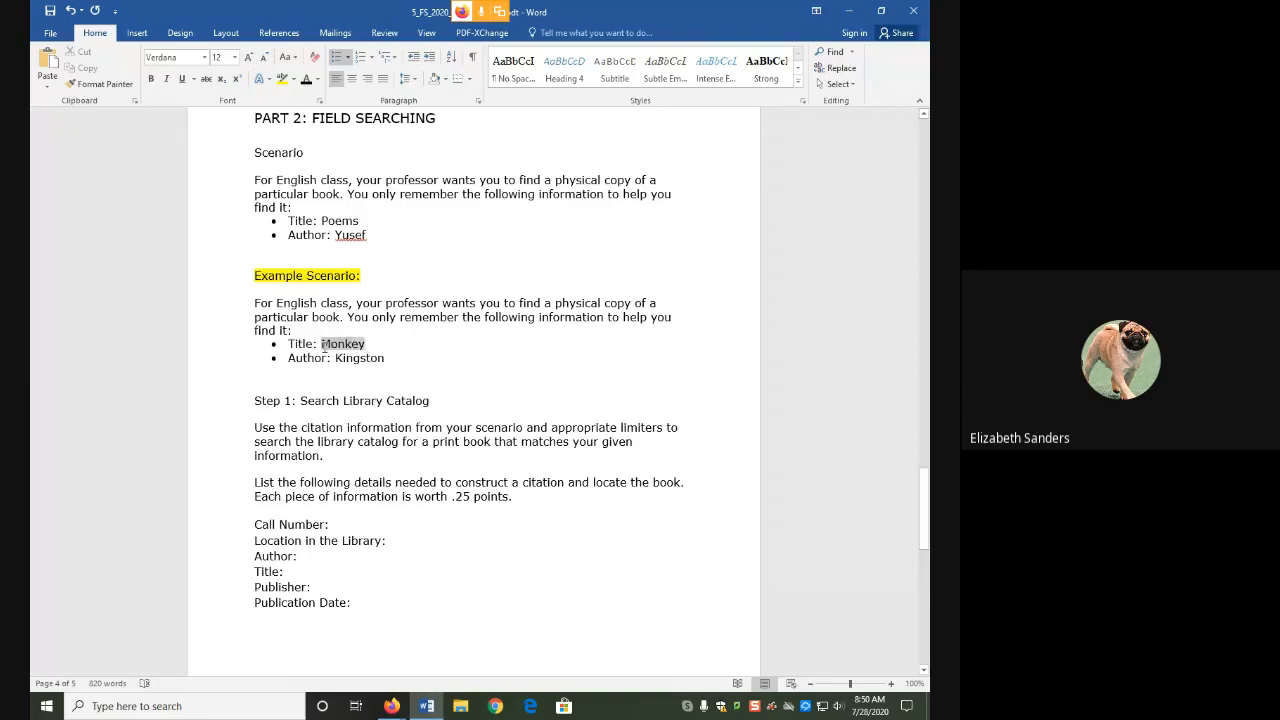
pyautogui.doubleClick(342, 343)
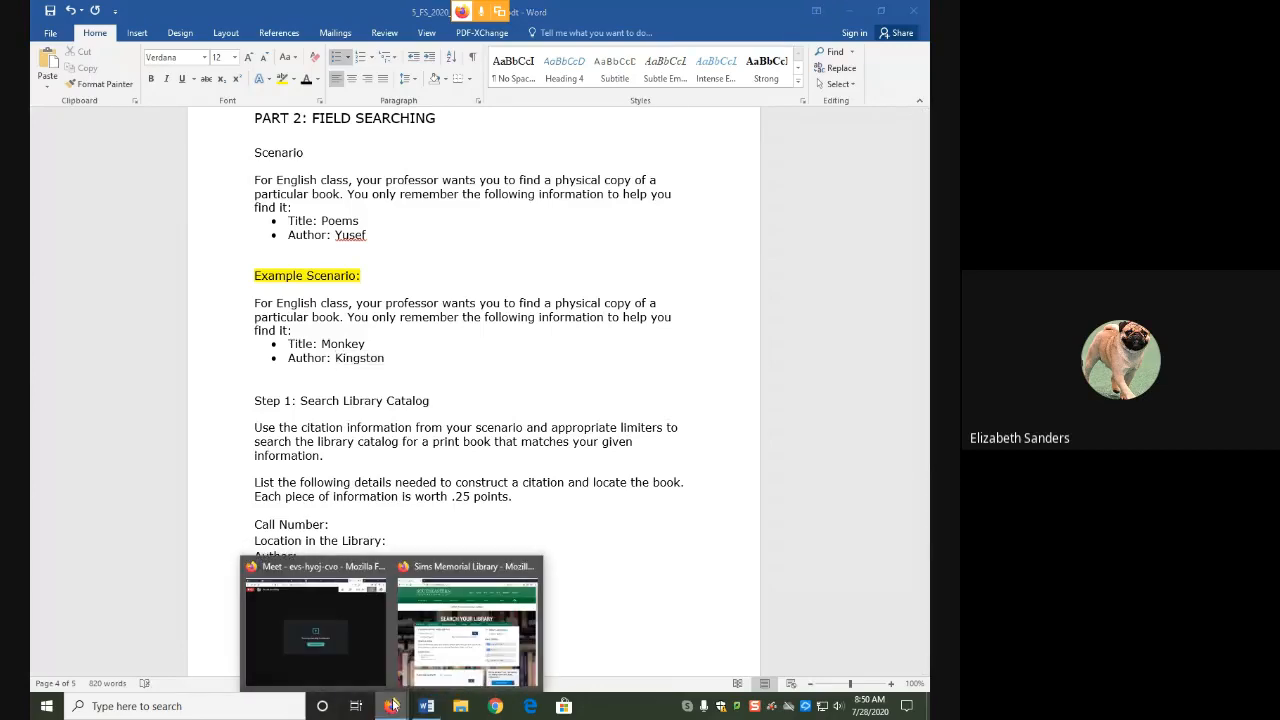
pyautogui.click(466, 625)
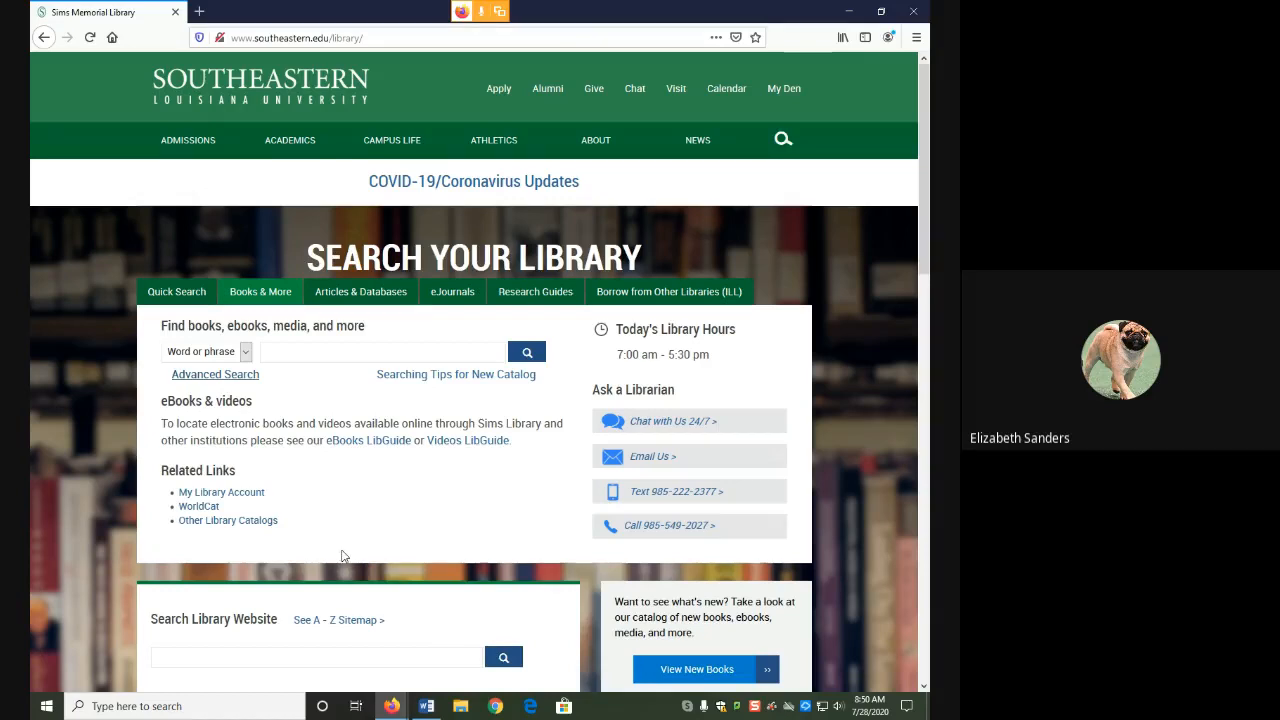
pyautogui.moveTo(298, 343)
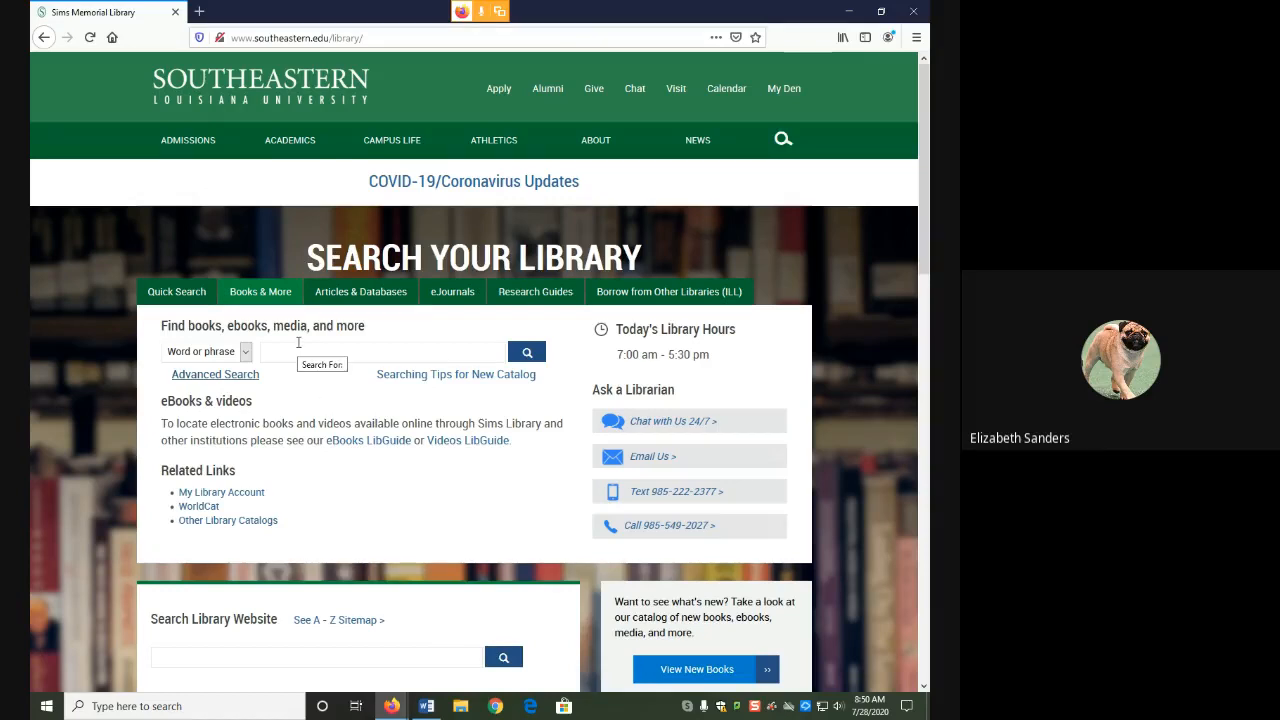
pyautogui.moveTo(215, 374)
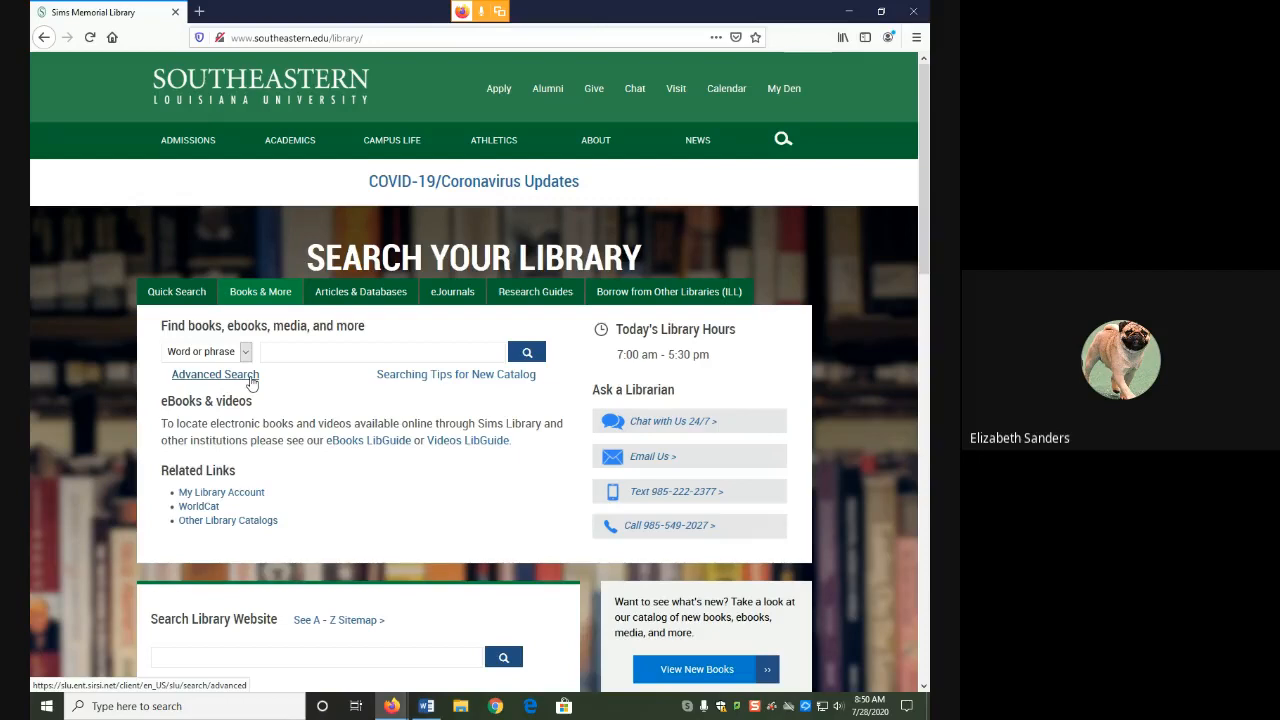
# Step: Fill the advanced search form with title Monkey and author Kingston, limited to Books
pyautogui.click(214, 374)
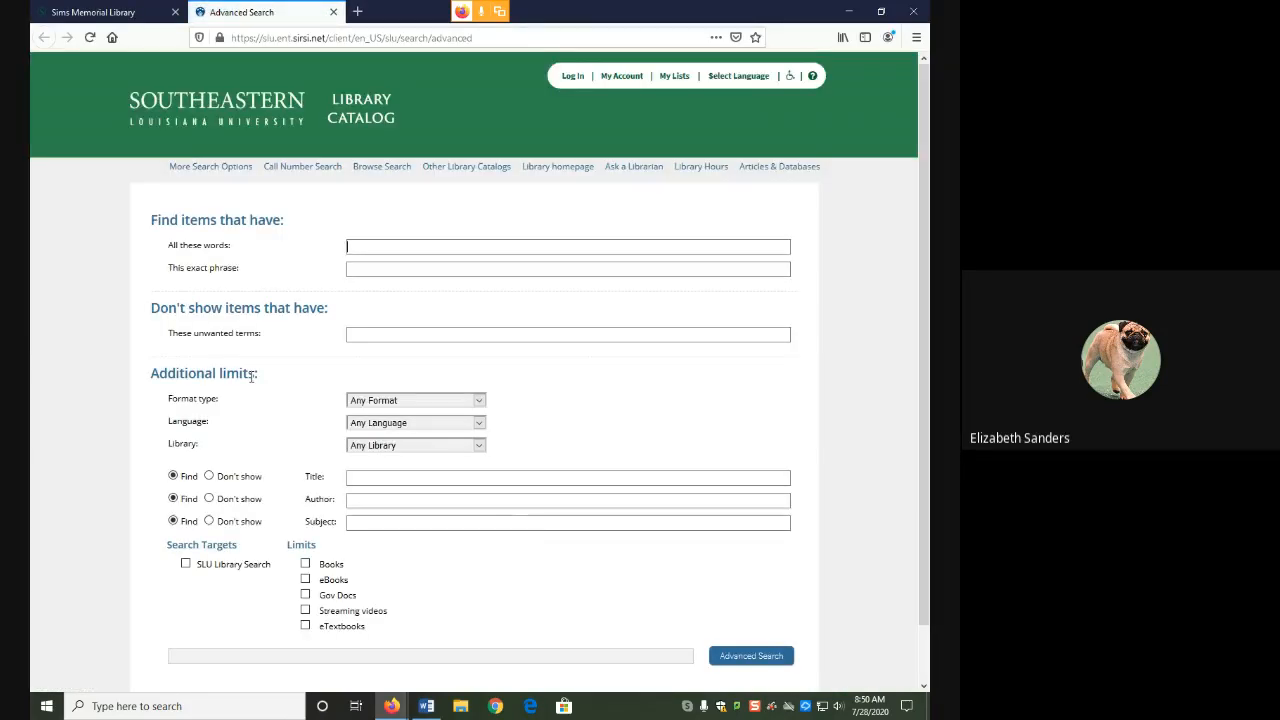
pyautogui.scroll(-3)
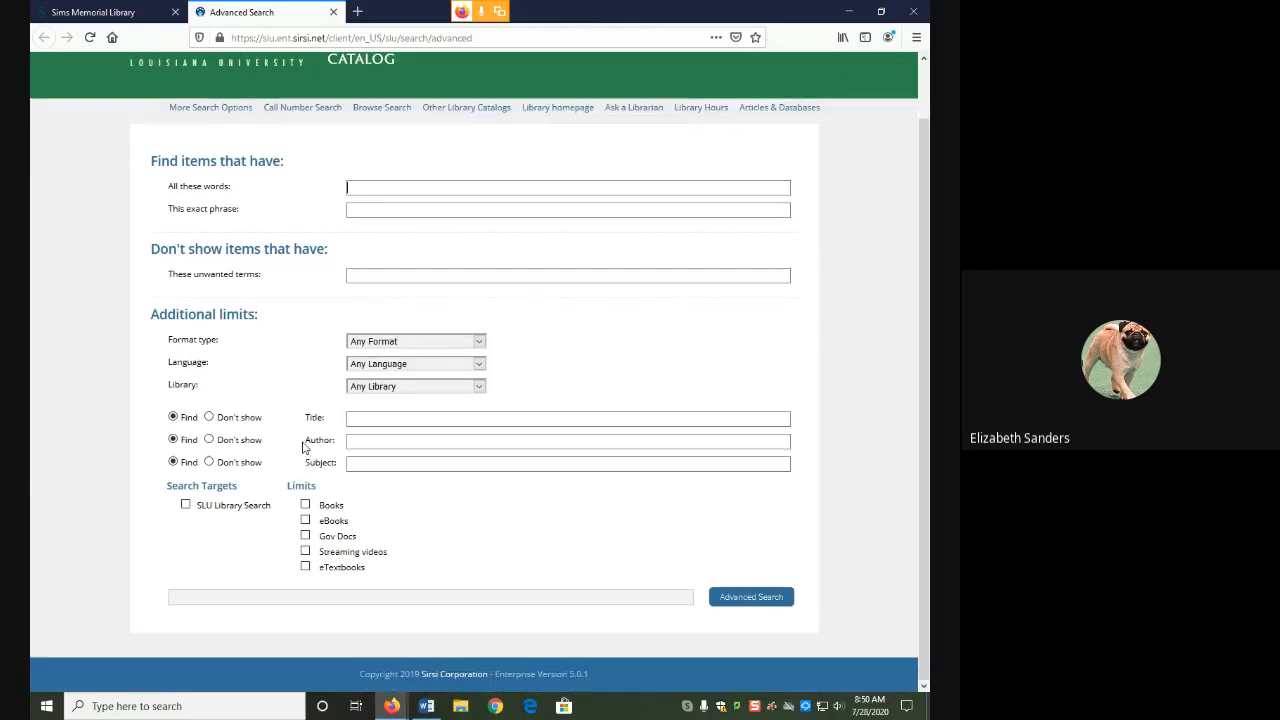
pyautogui.click(568, 441)
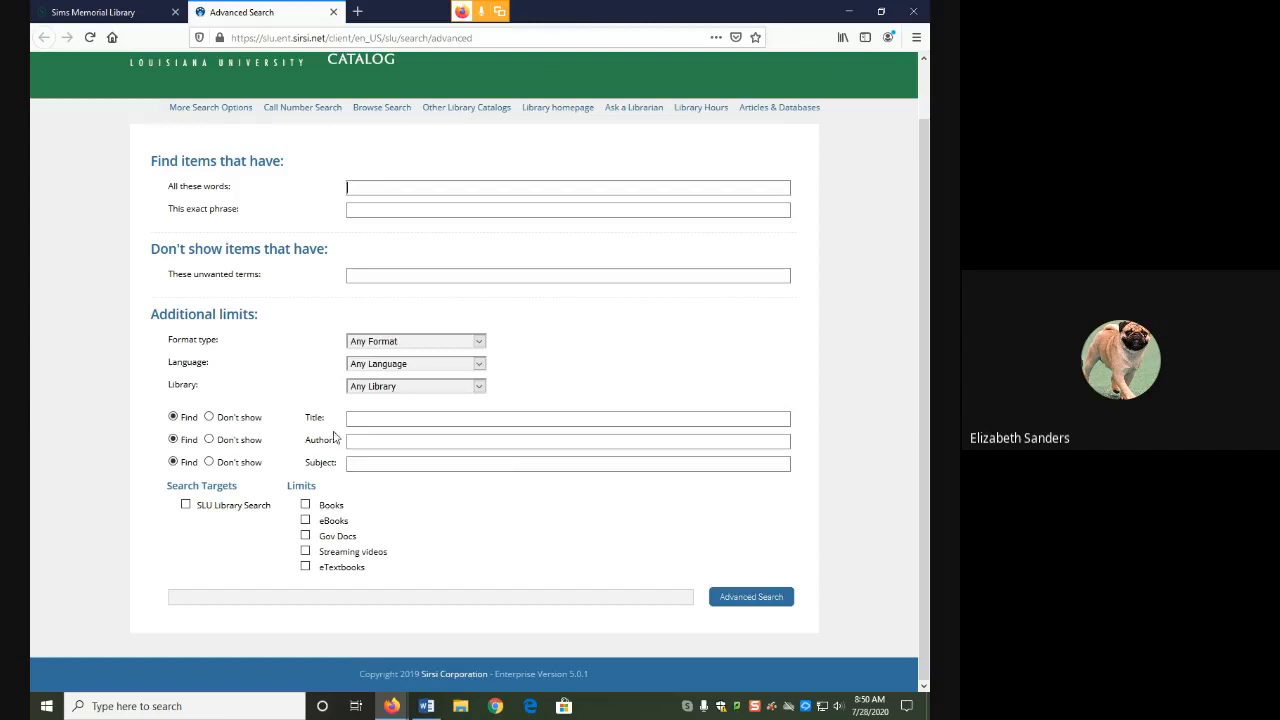
pyautogui.click(568, 418)
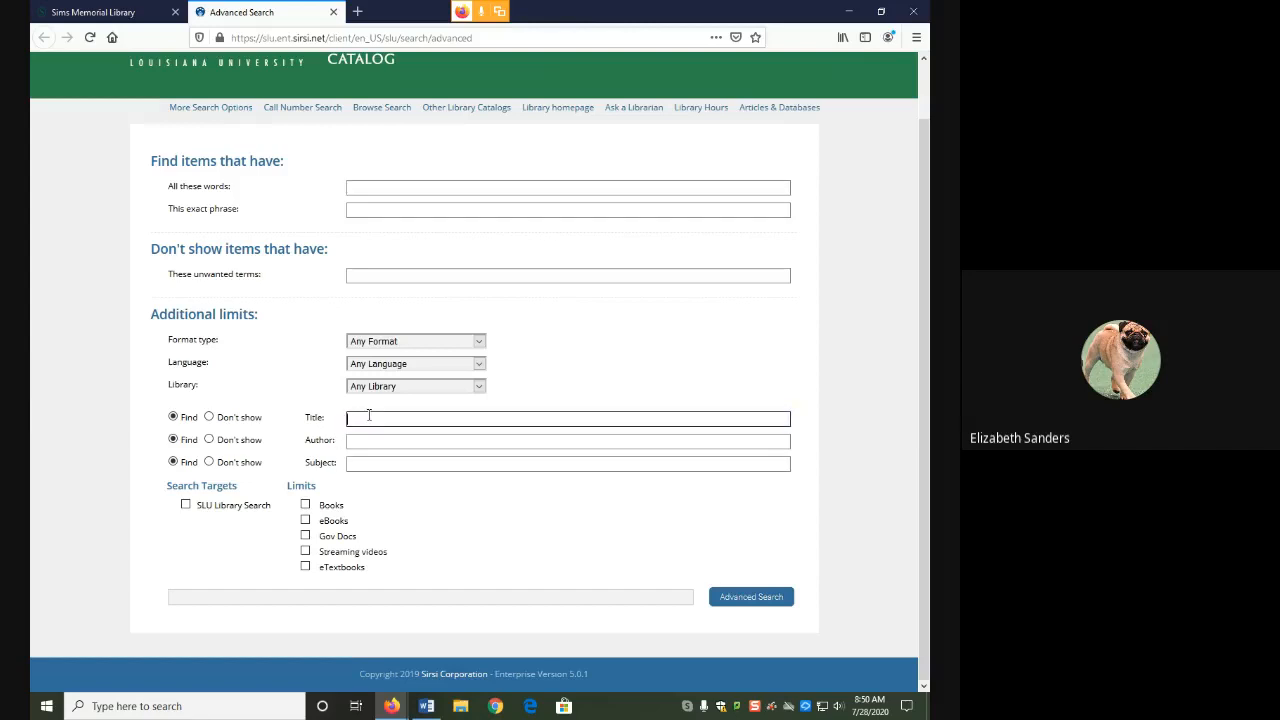
pyautogui.write('Monkey')
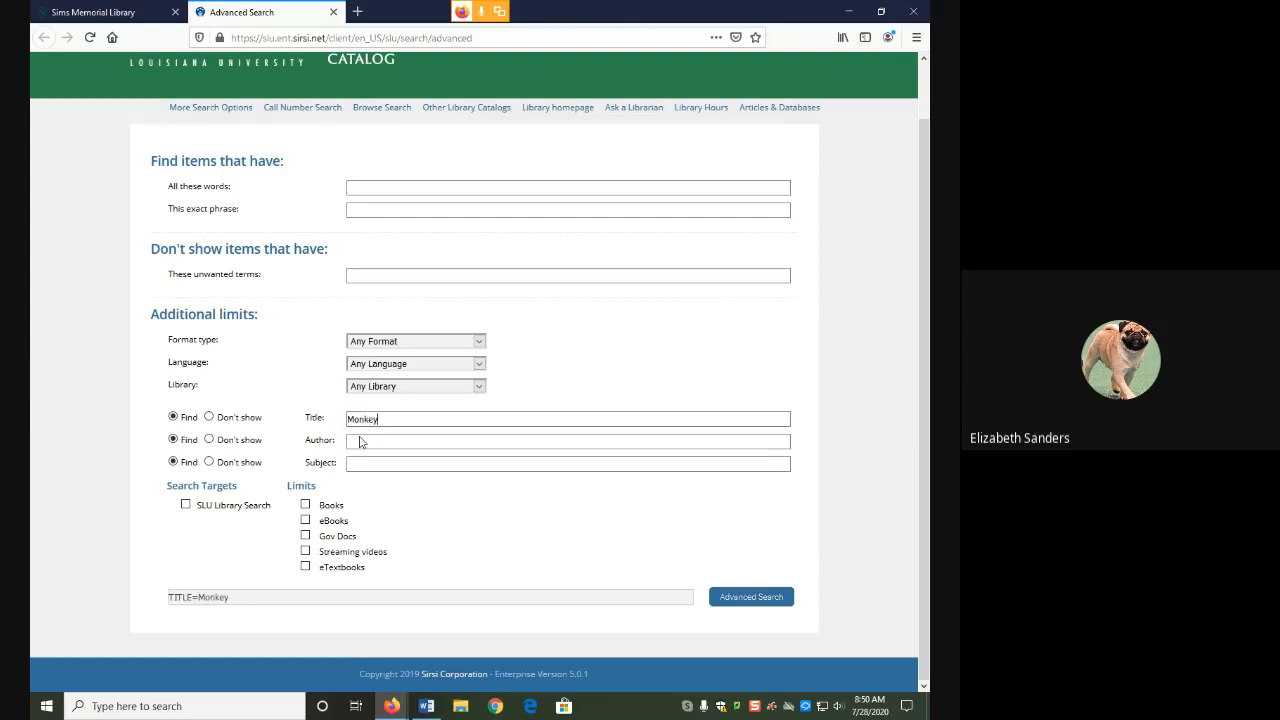
pyautogui.write('King')
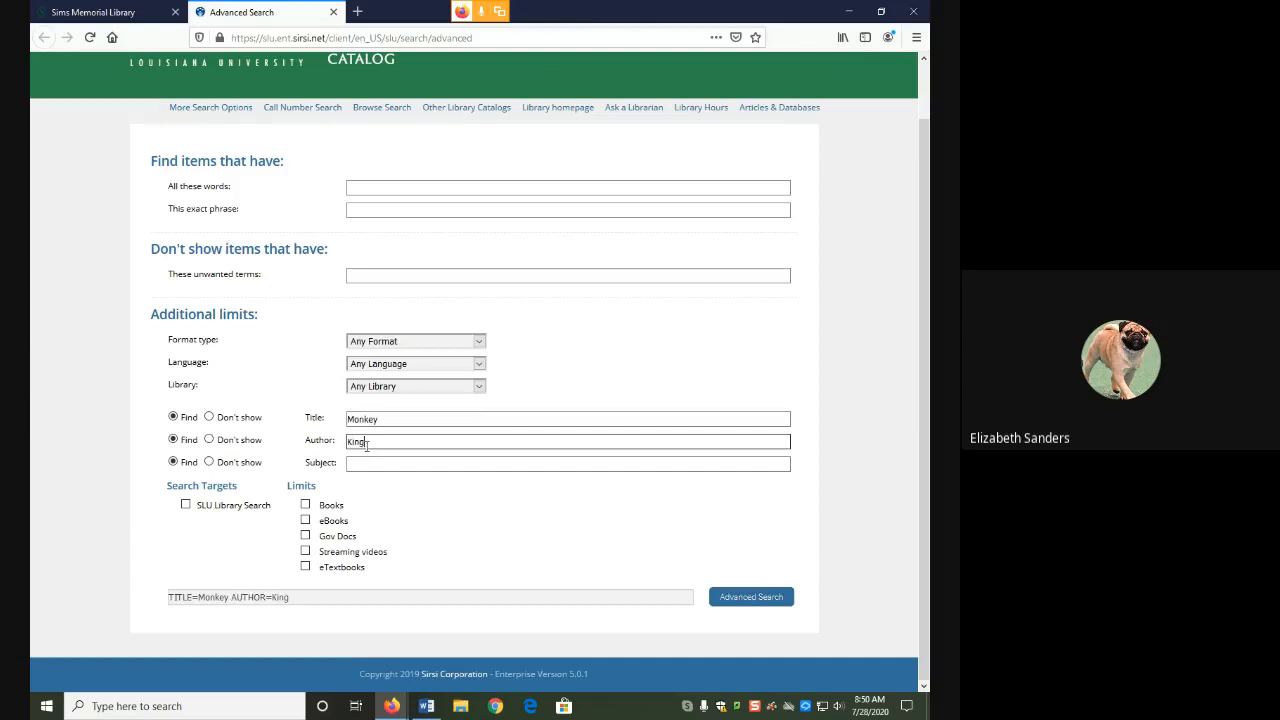
pyautogui.write('ston')
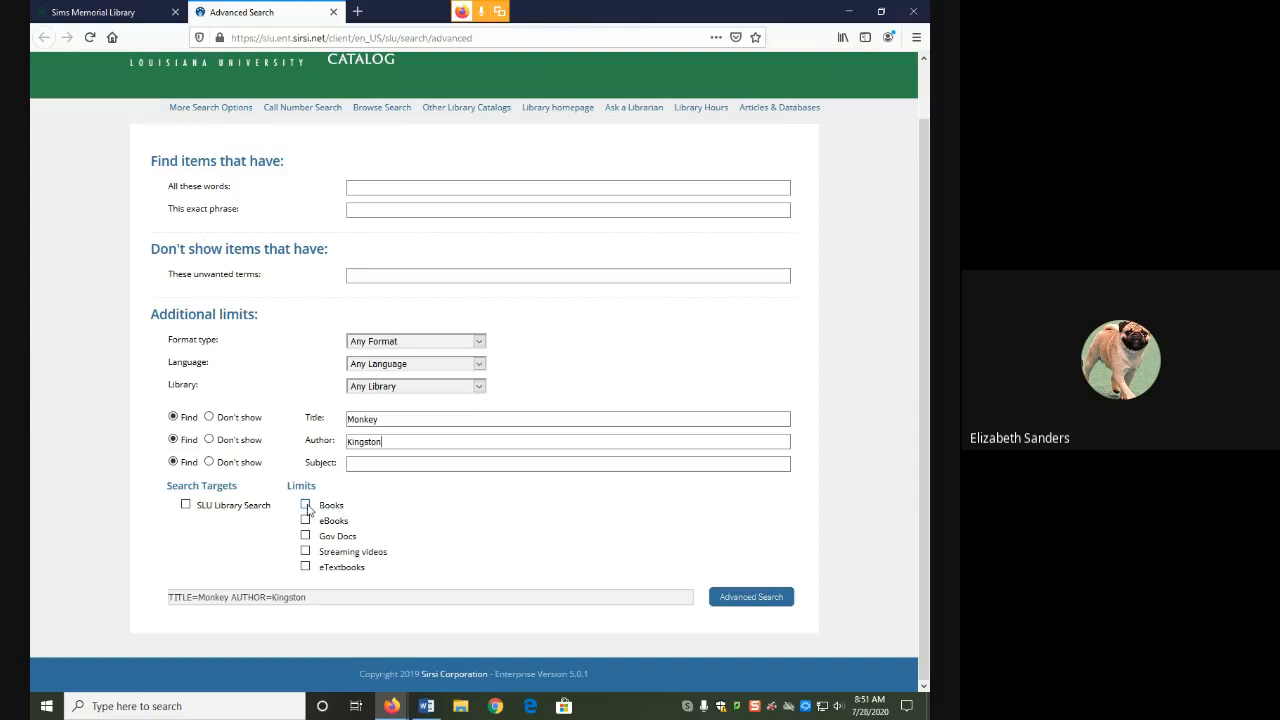
pyautogui.click(306, 504)
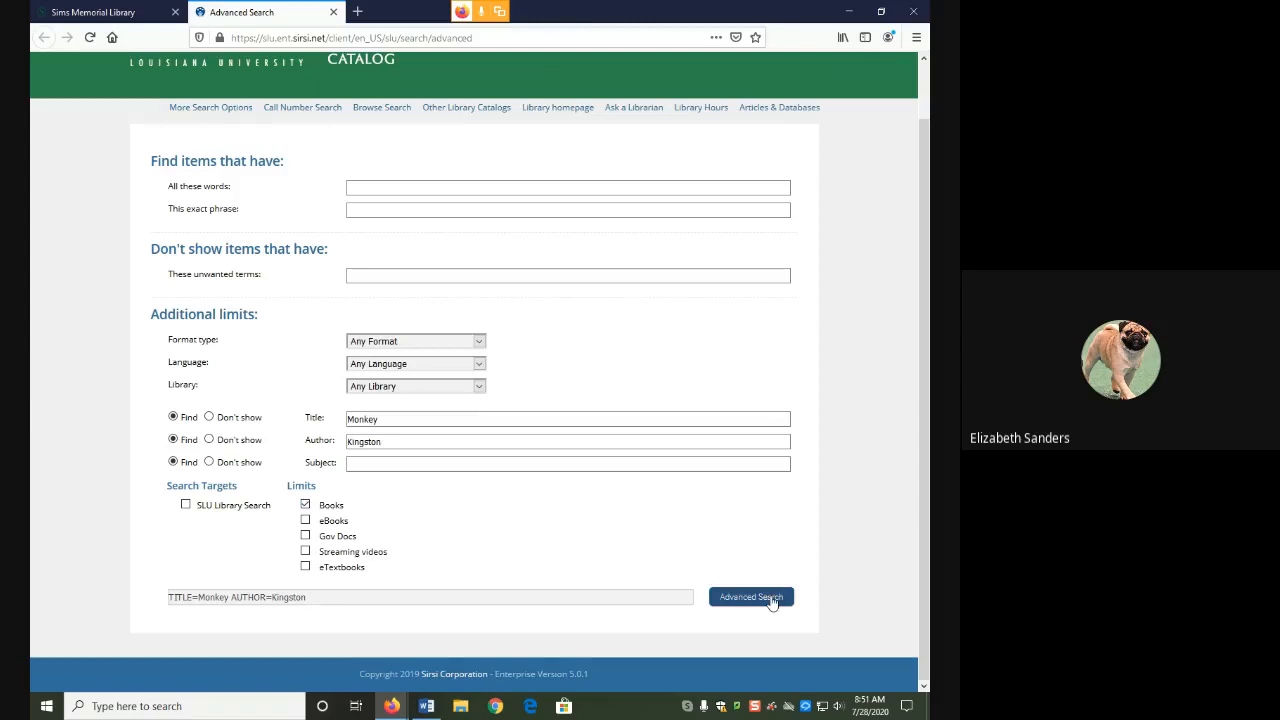
# Step: Run the advanced search and review the two book results, including Tripmaster Monkey
pyautogui.click(750, 597)
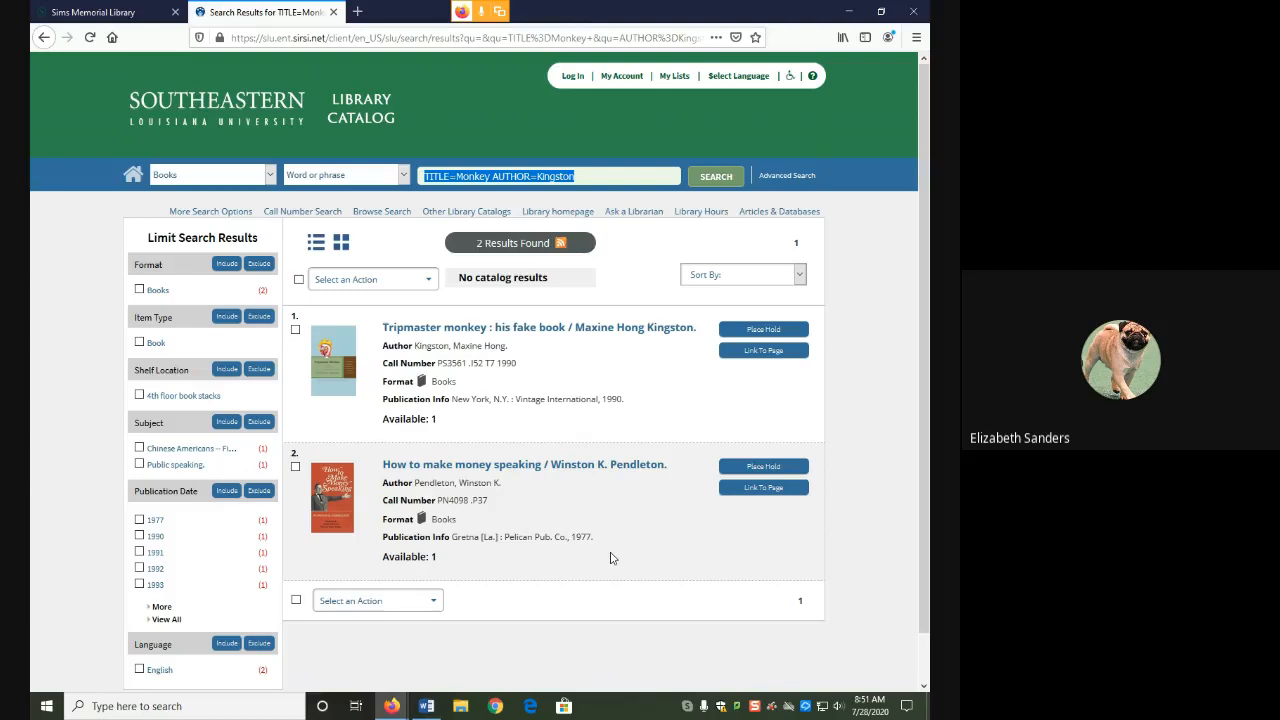
pyautogui.moveTo(610, 565)
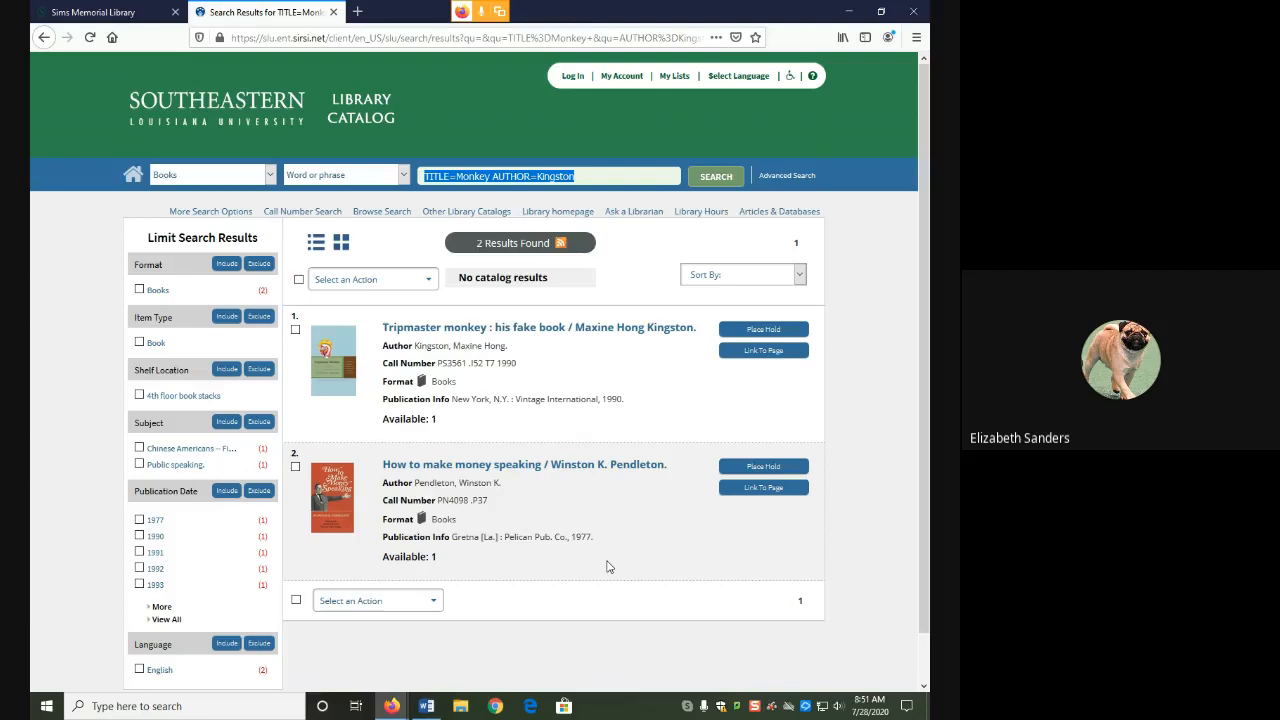
pyautogui.moveTo(486, 464)
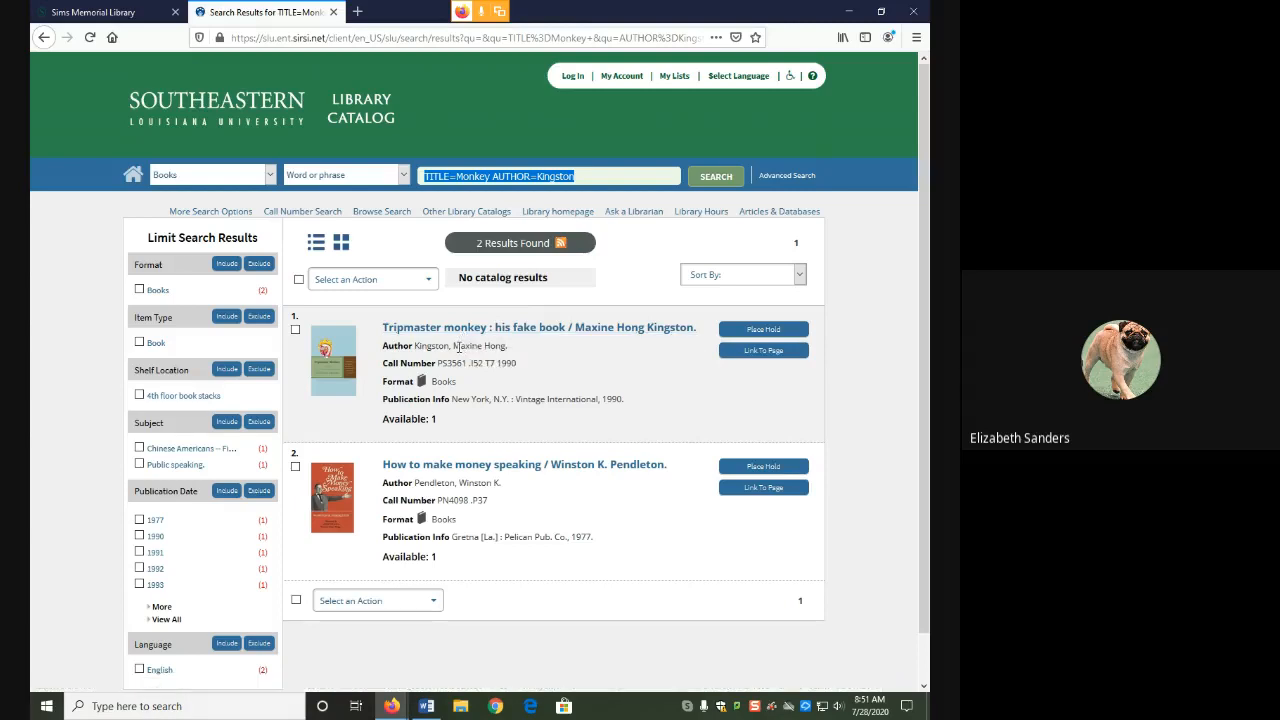
pyautogui.moveTo(456, 345)
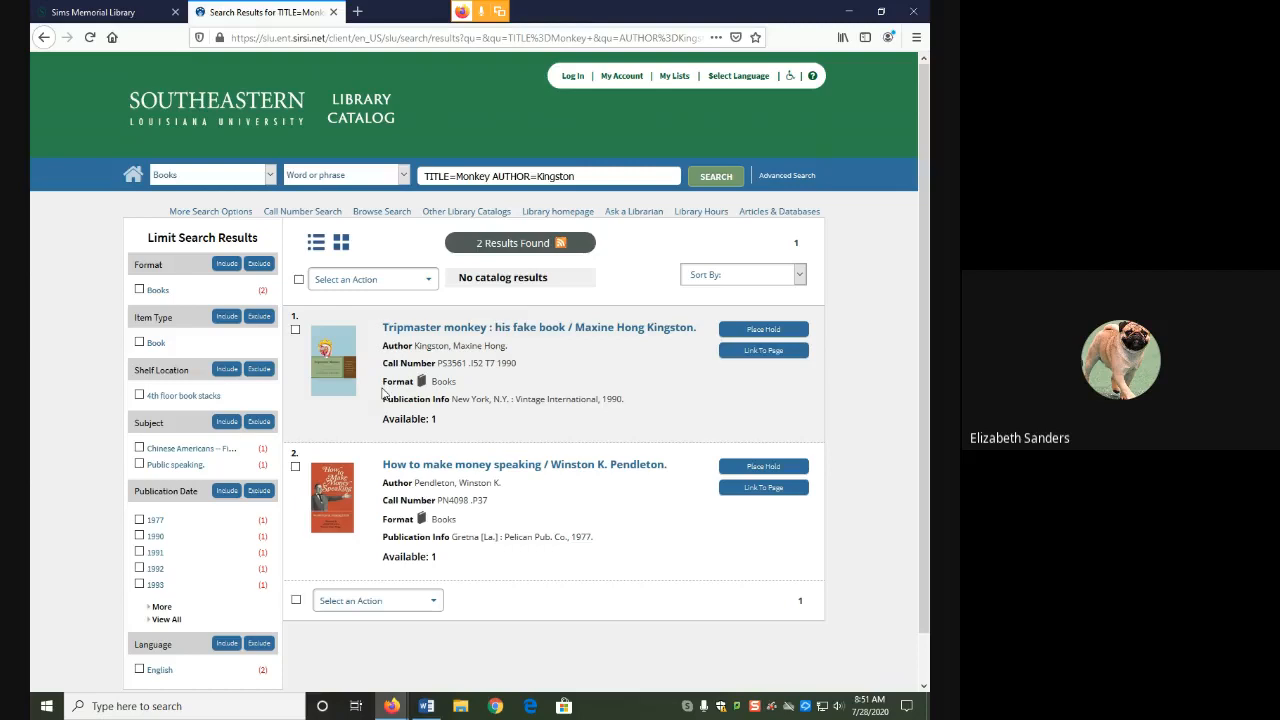
pyautogui.moveTo(376, 515)
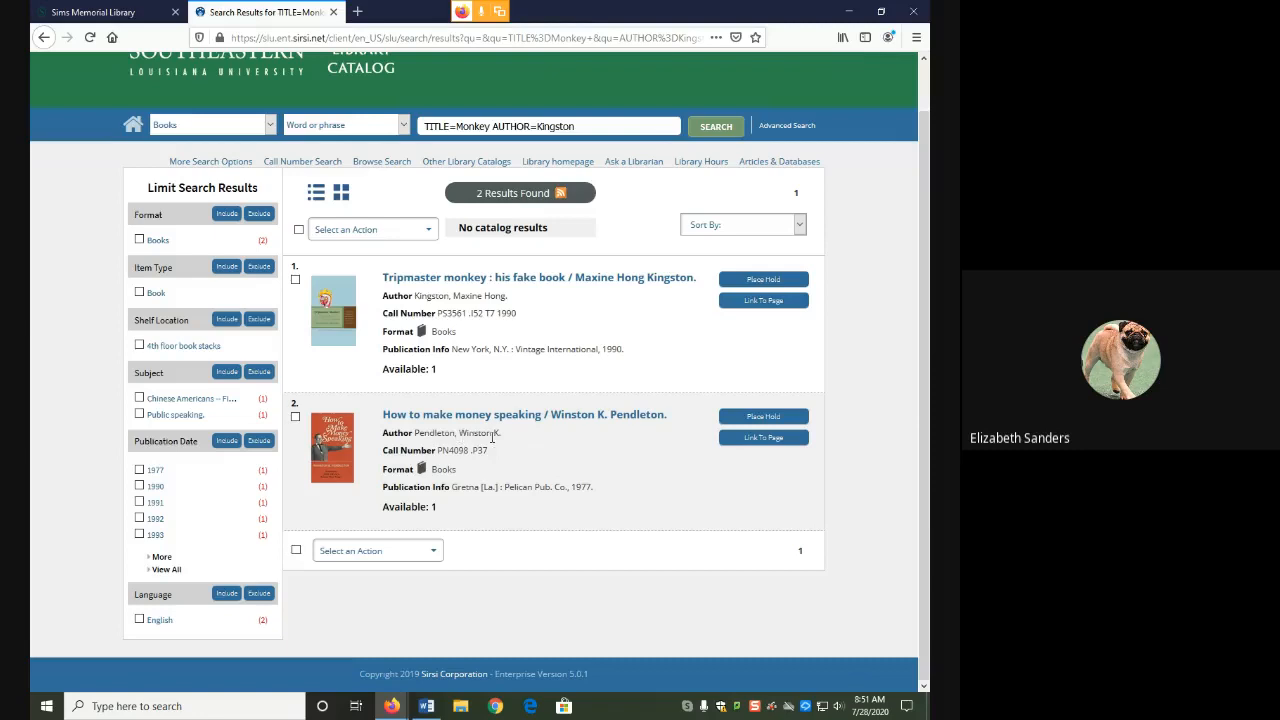
pyautogui.moveTo(465, 445)
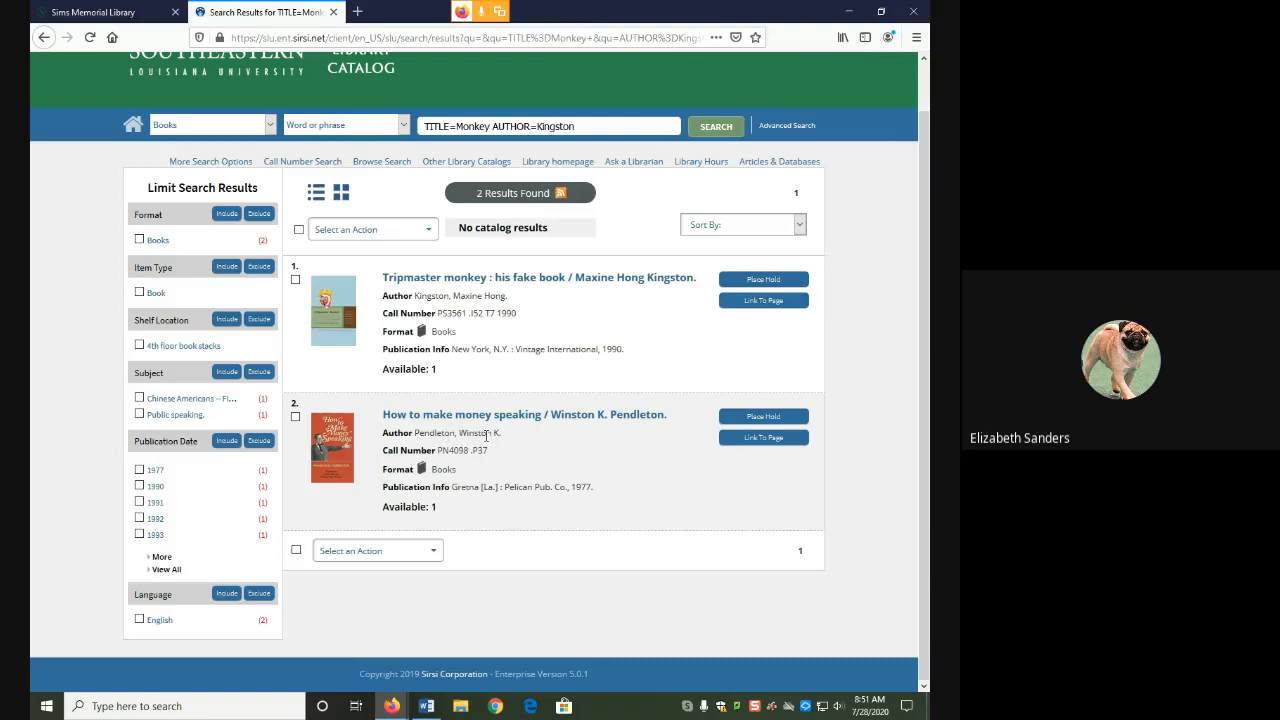
pyautogui.doubleClick(472, 432)
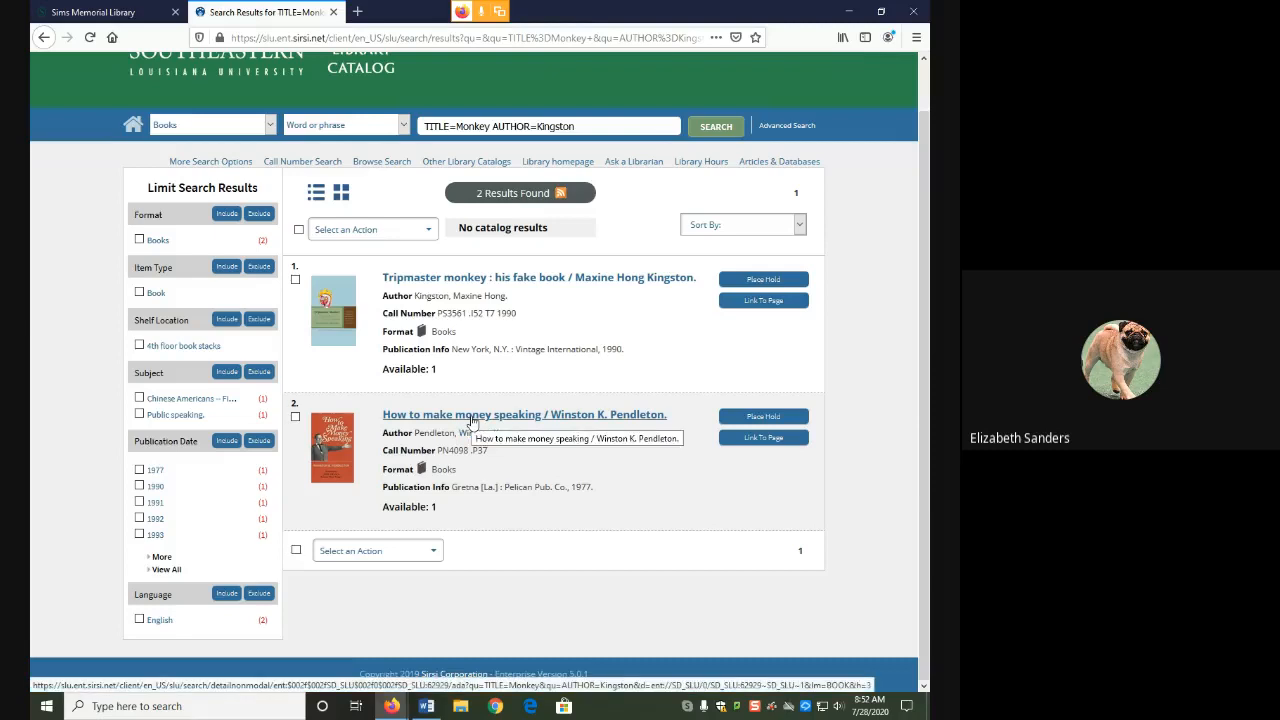
pyautogui.moveTo(565, 502)
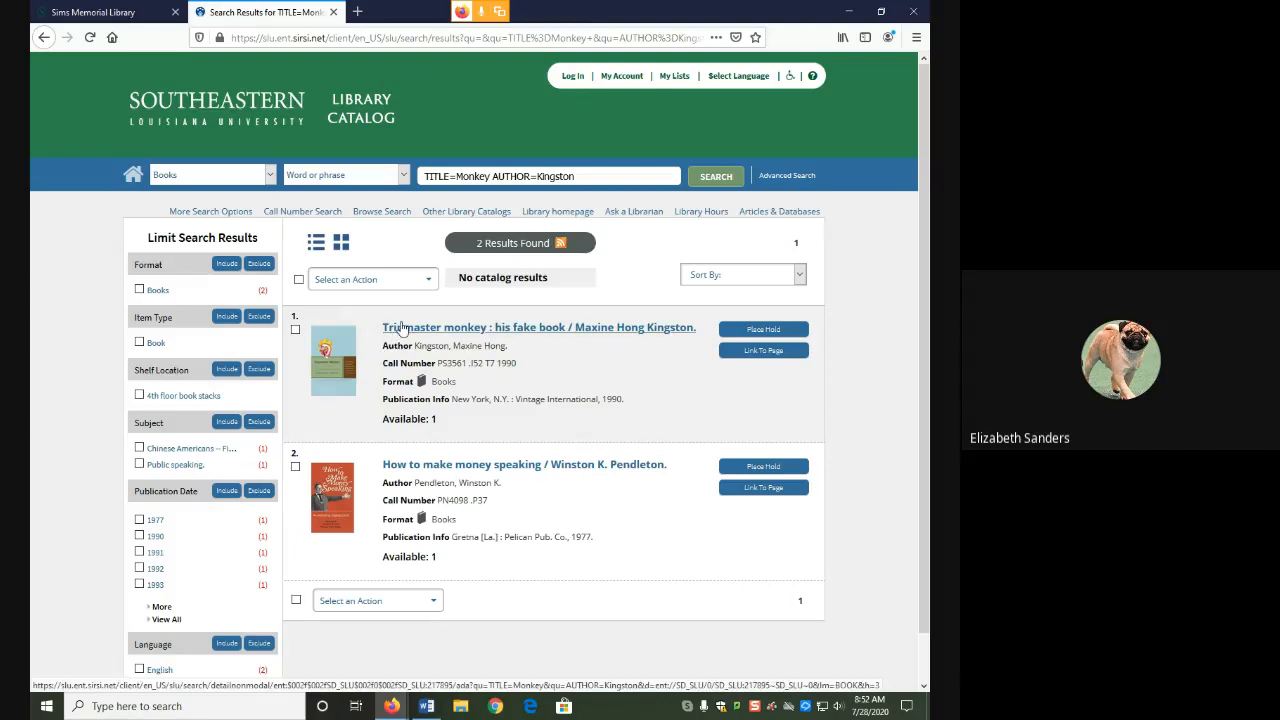
# Step: Open Tripmaster Monkey's full record to see its shelf number and 4th floor stacks location
pyautogui.click(539, 327)
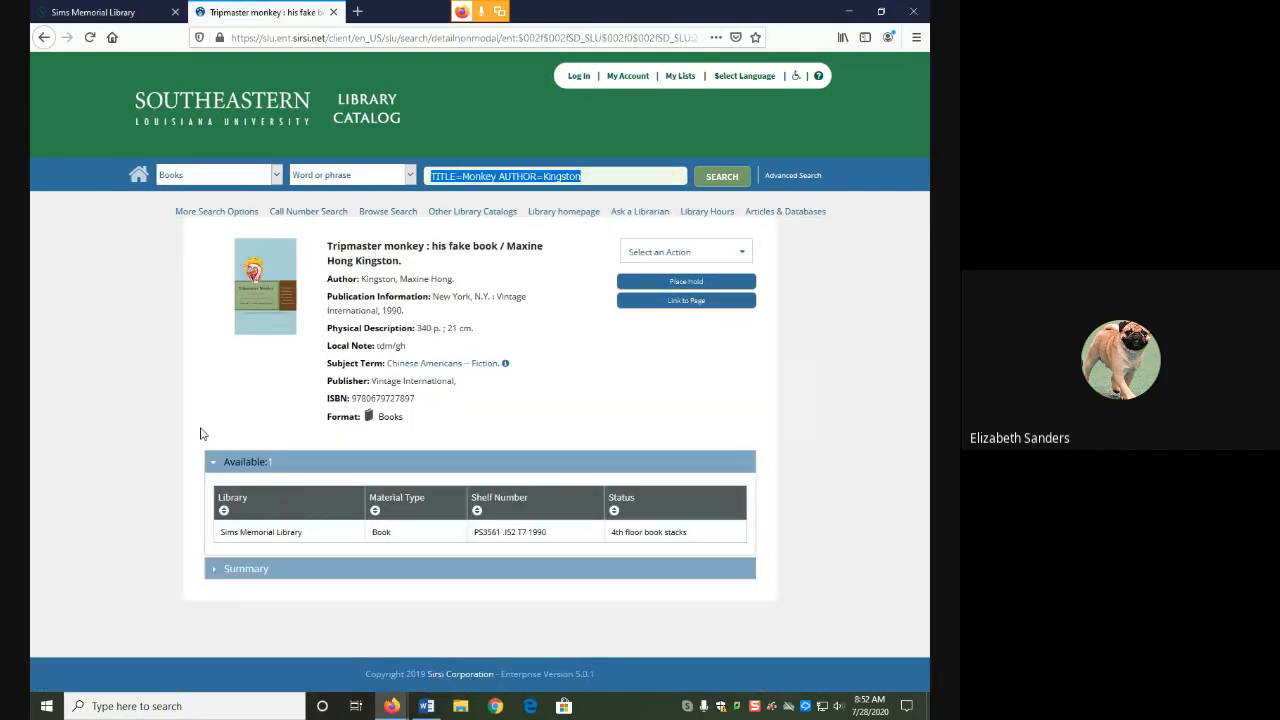
pyautogui.moveTo(529, 553)
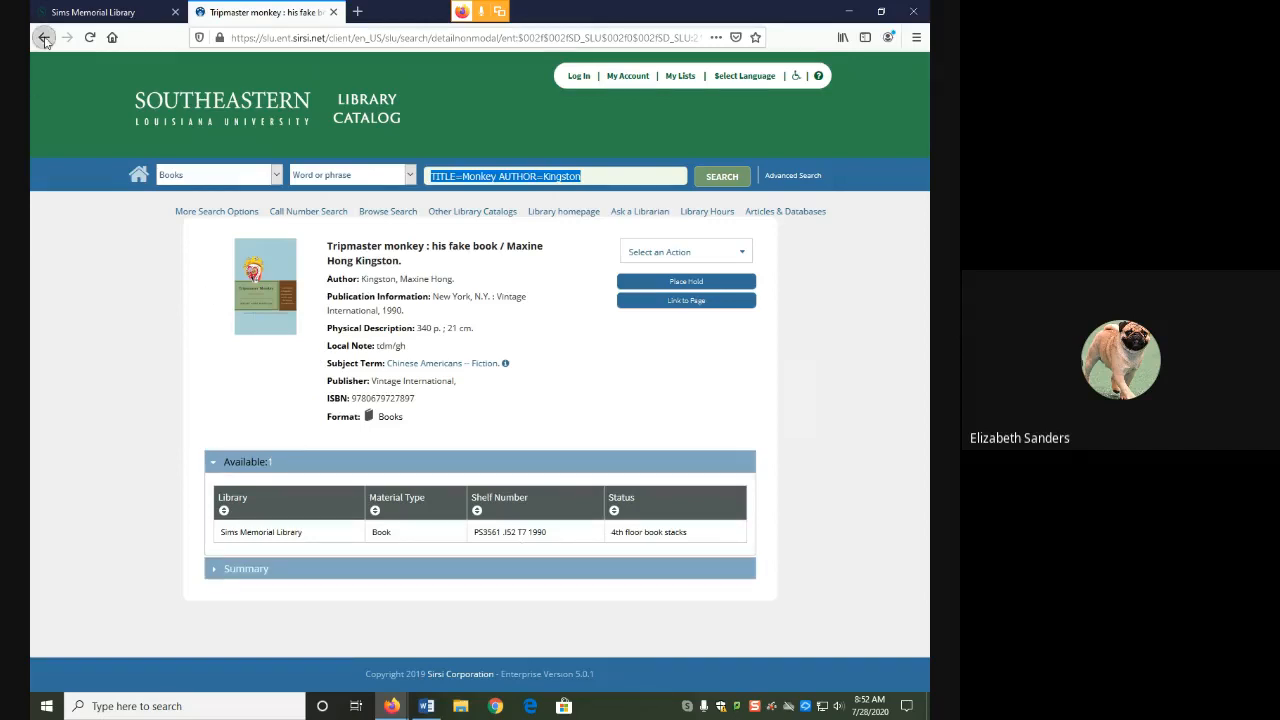
pyautogui.click(44, 37)
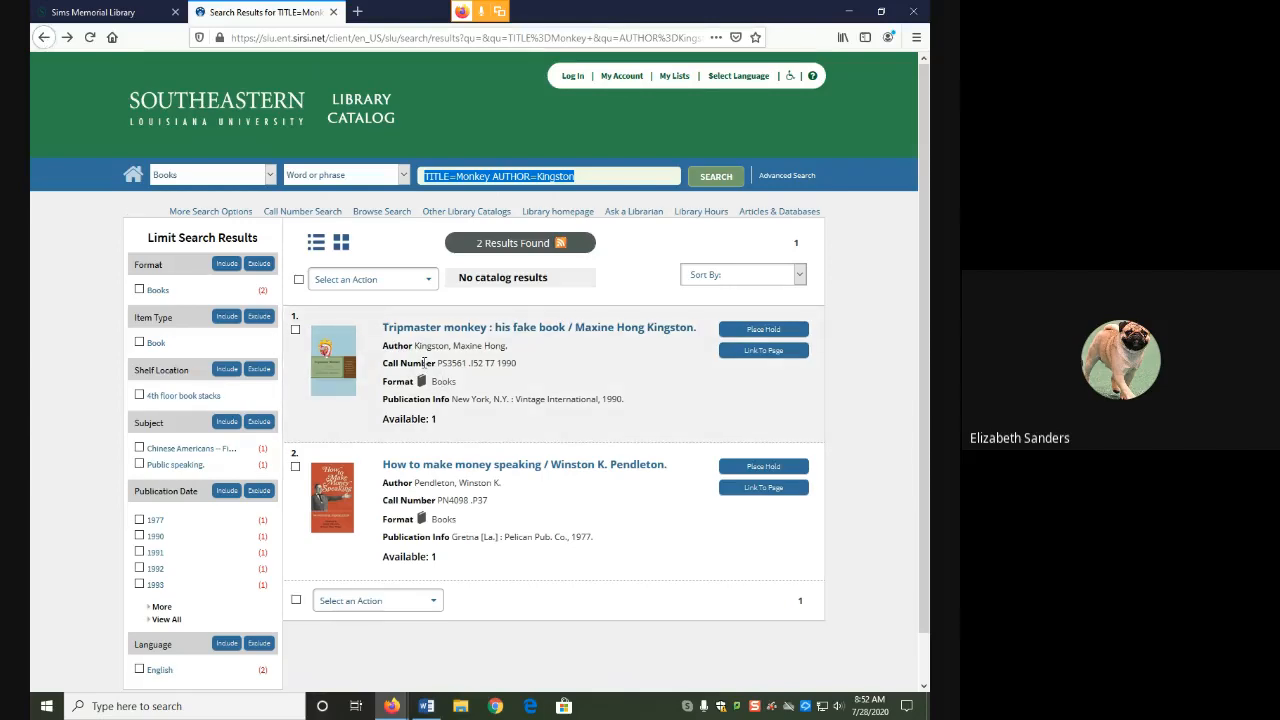
pyautogui.moveTo(470, 337)
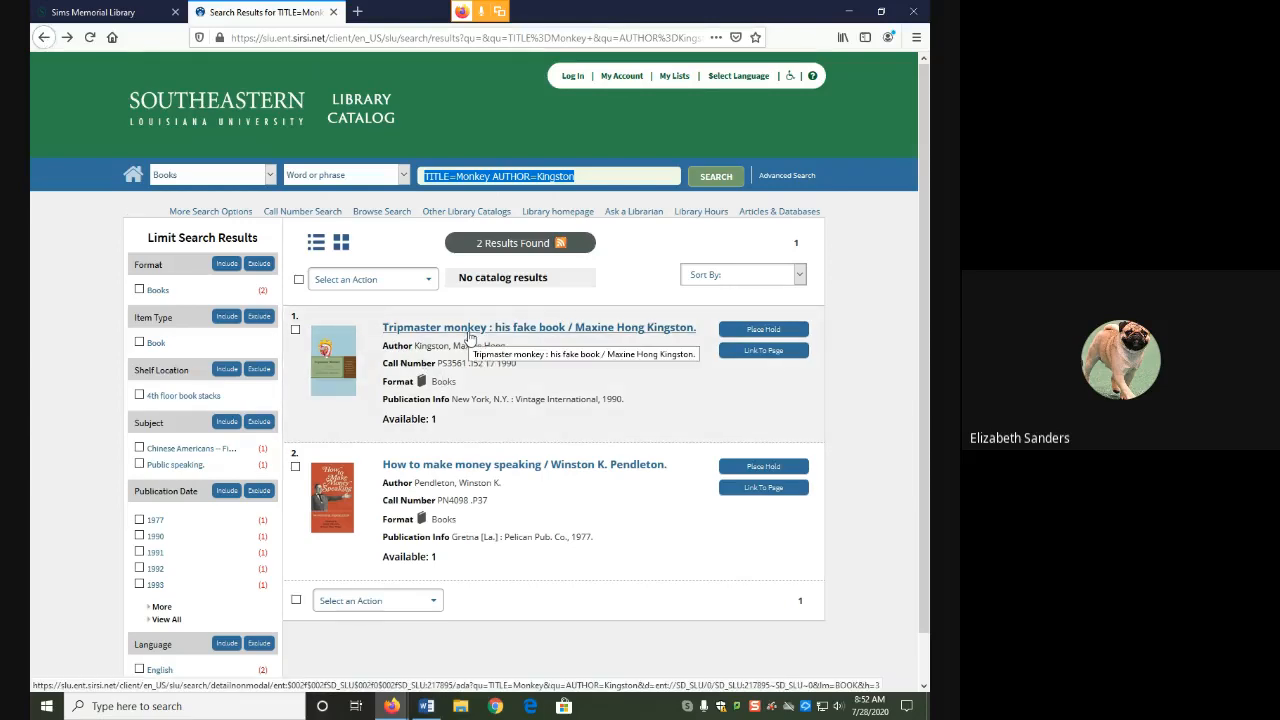
pyautogui.click(539, 327)
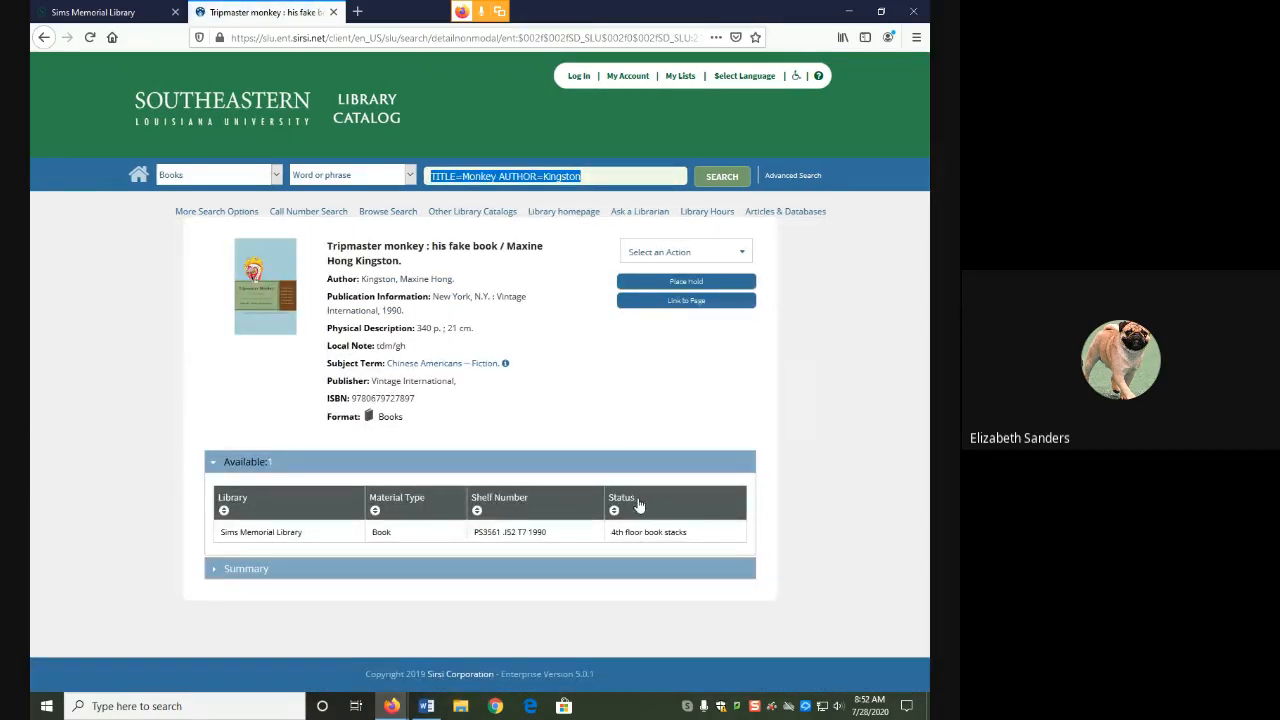
pyautogui.moveTo(231, 358)
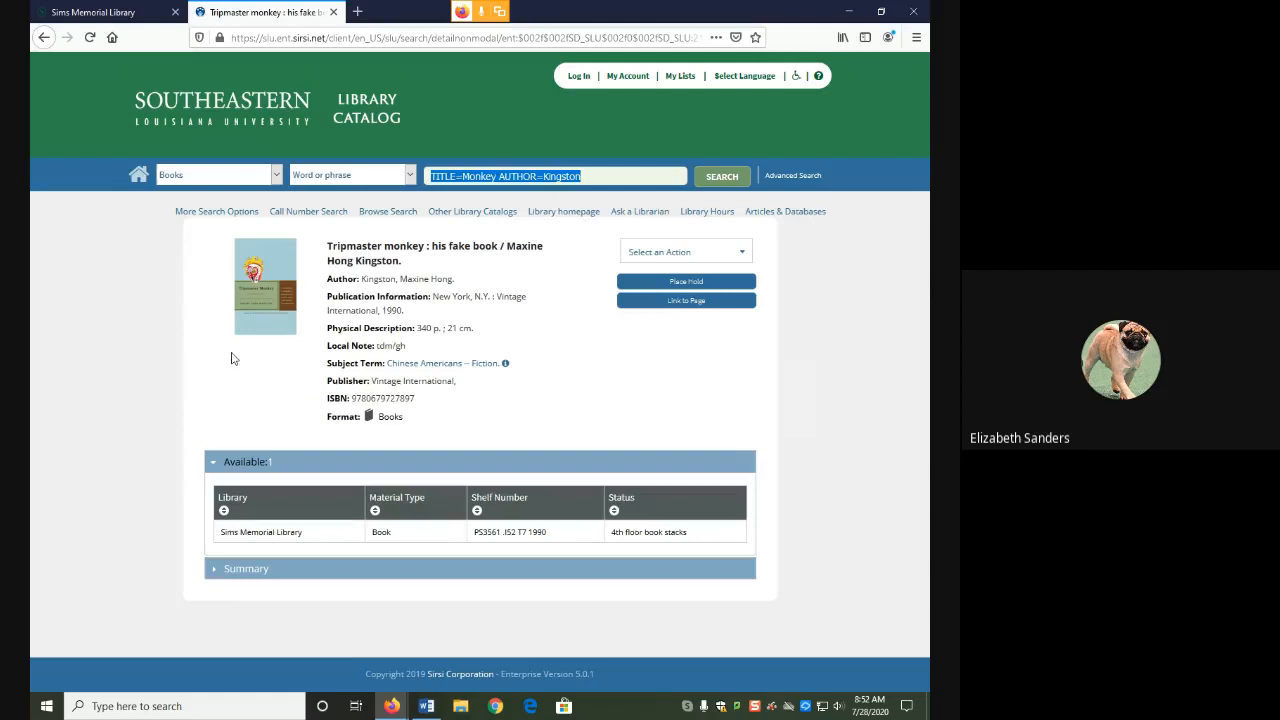
pyautogui.moveTo(207, 353)
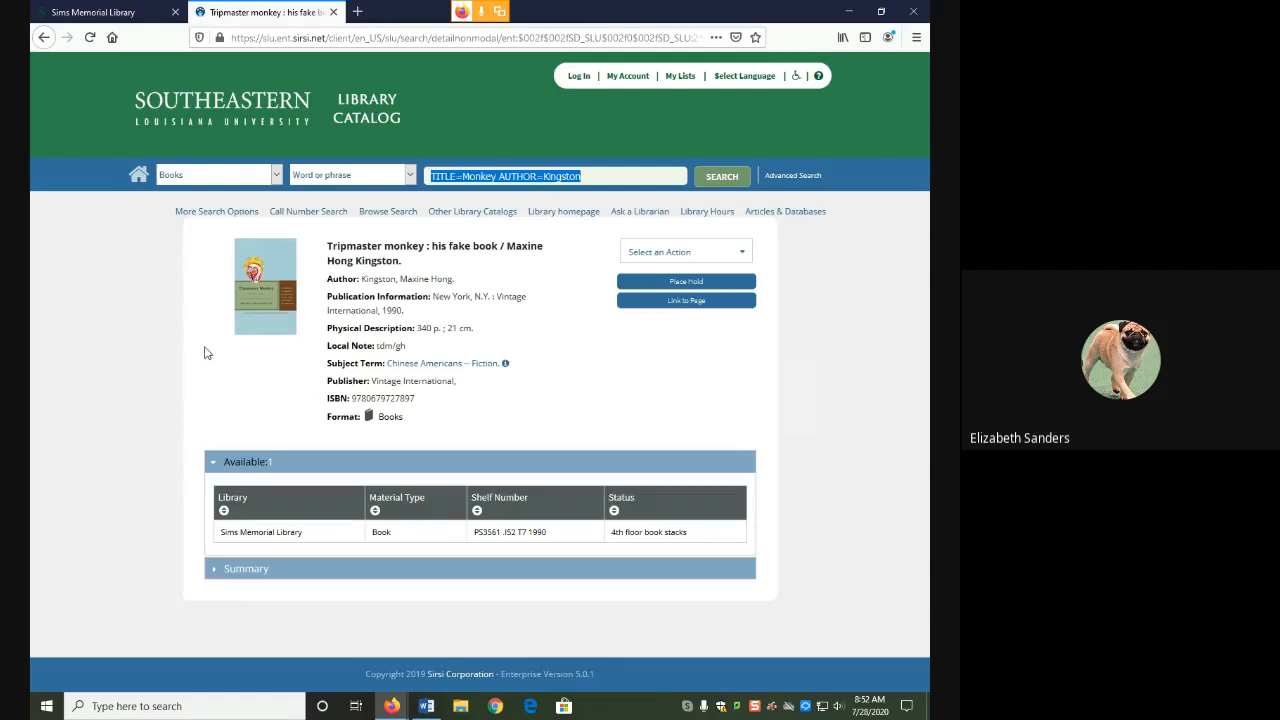